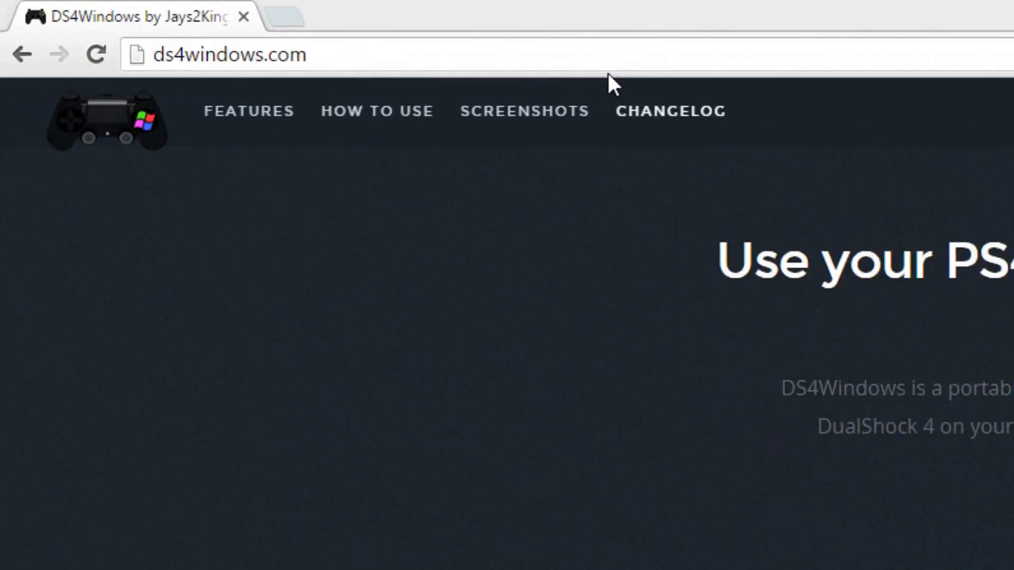
# Download DS4Windows.zip from ds4windows.com using DOWNLOAD NOW.
pyautogui.click(227, 54)
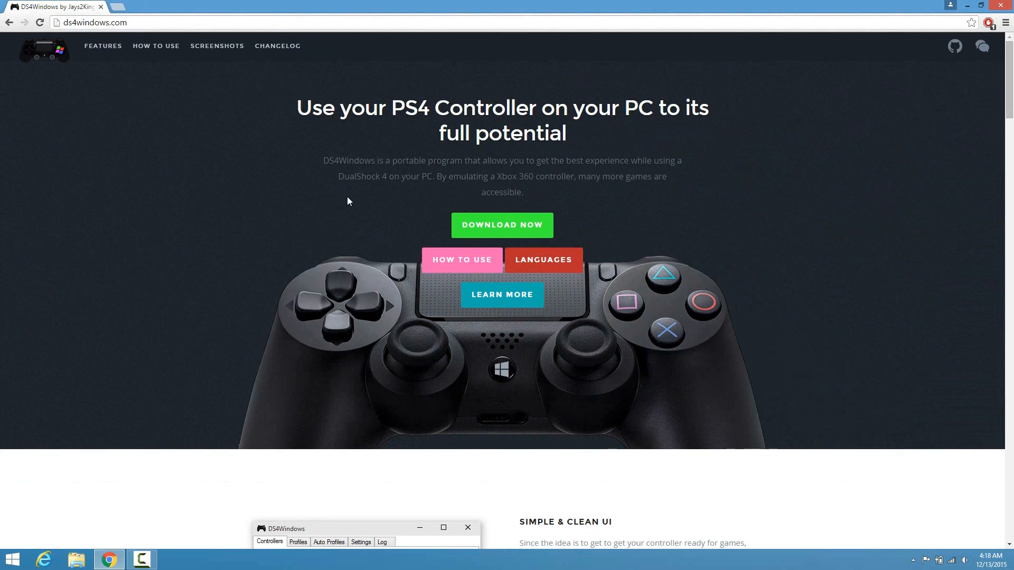
pyautogui.click(502, 225)
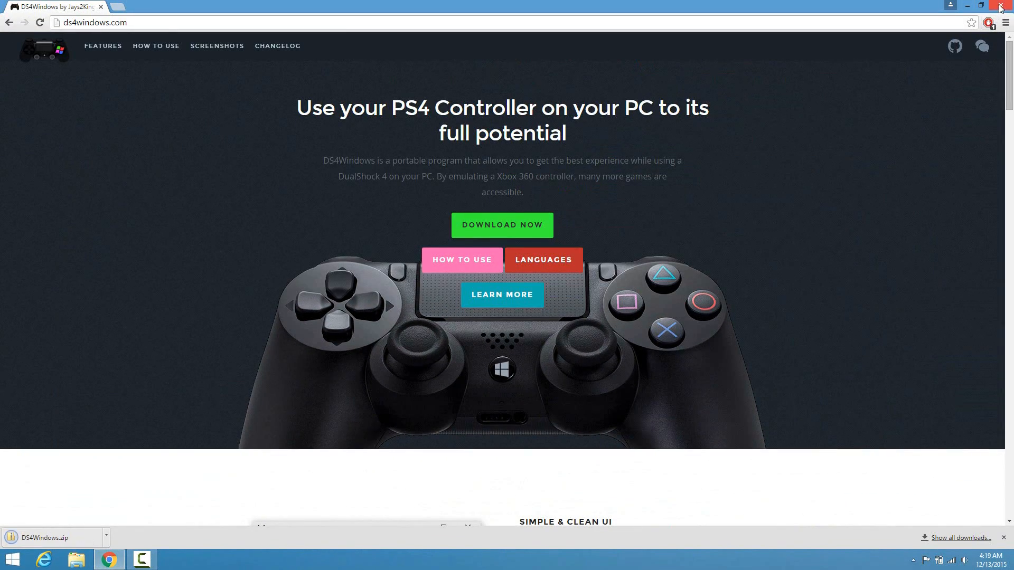
# Close Chrome and extract DS4Windows.zip in Downloads into its DS4Windows folder.
pyautogui.click(1000, 6)
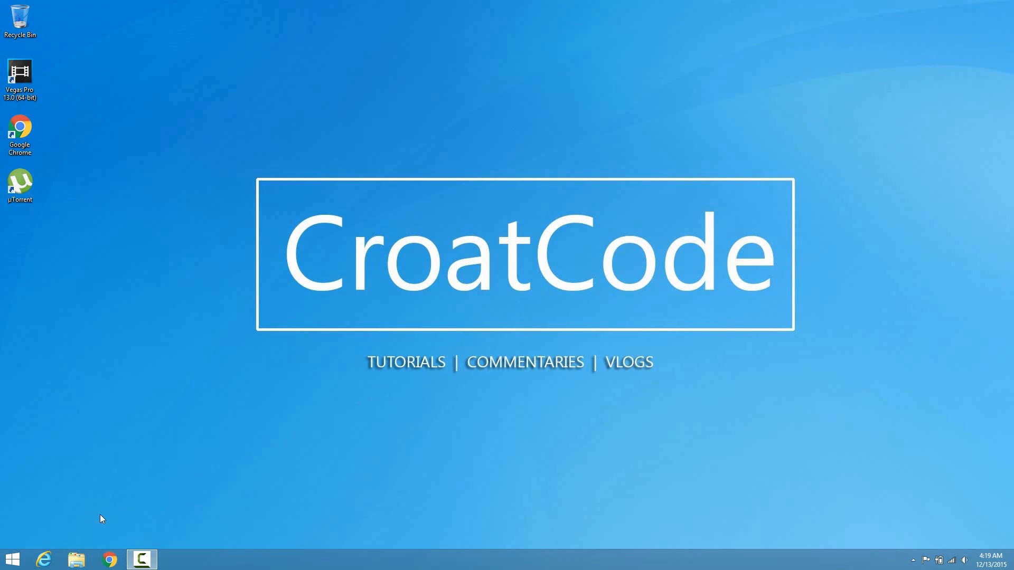
pyautogui.click(76, 559)
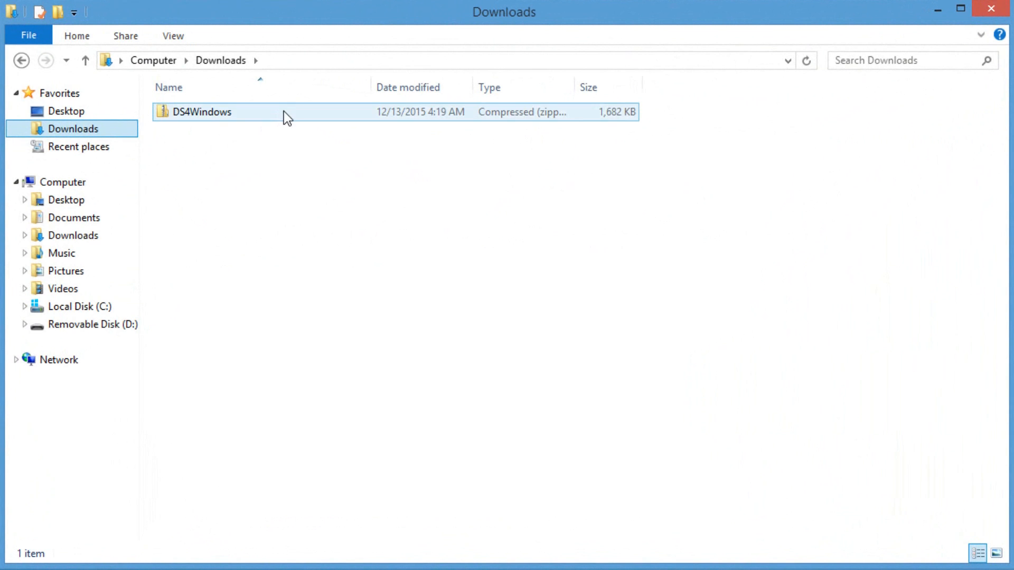
pyautogui.rightClick(201, 112)
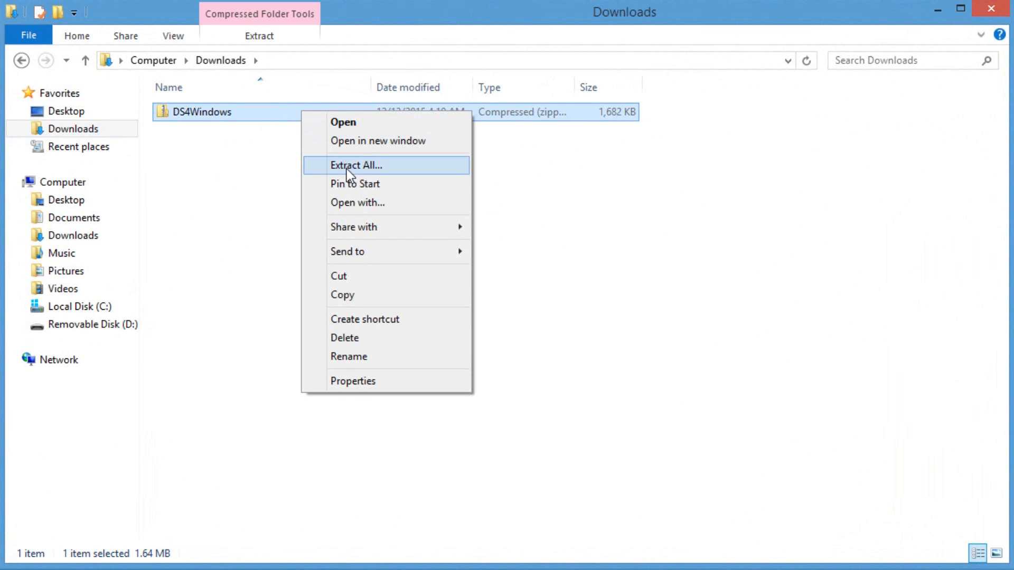
pyautogui.click(355, 165)
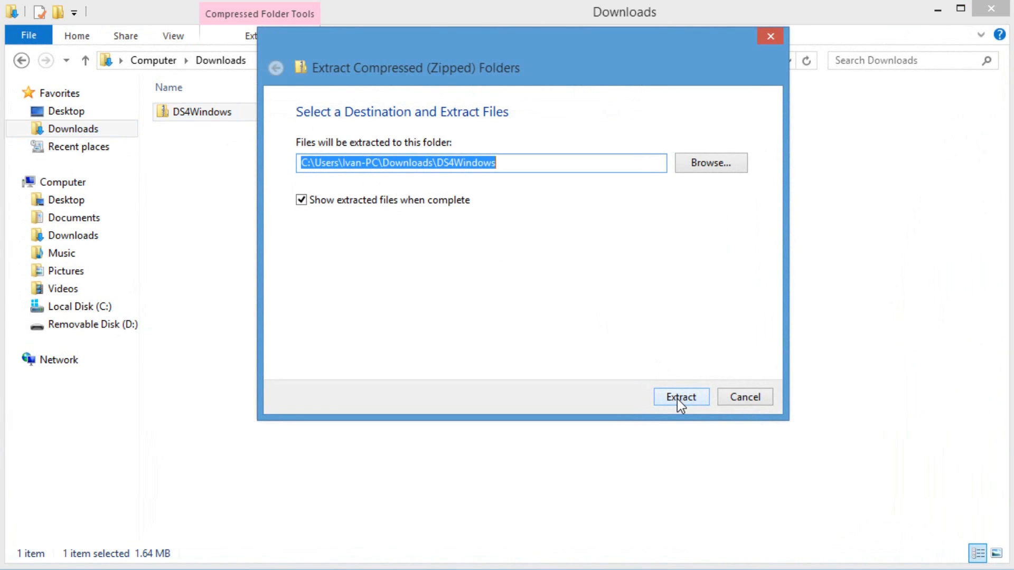
pyautogui.click(680, 397)
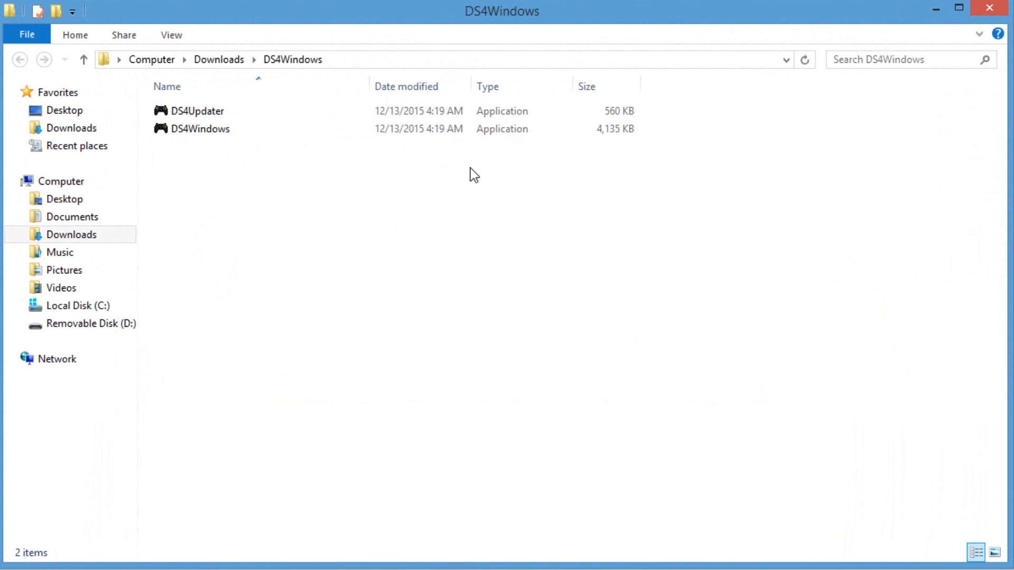
pyautogui.moveTo(379, 142)
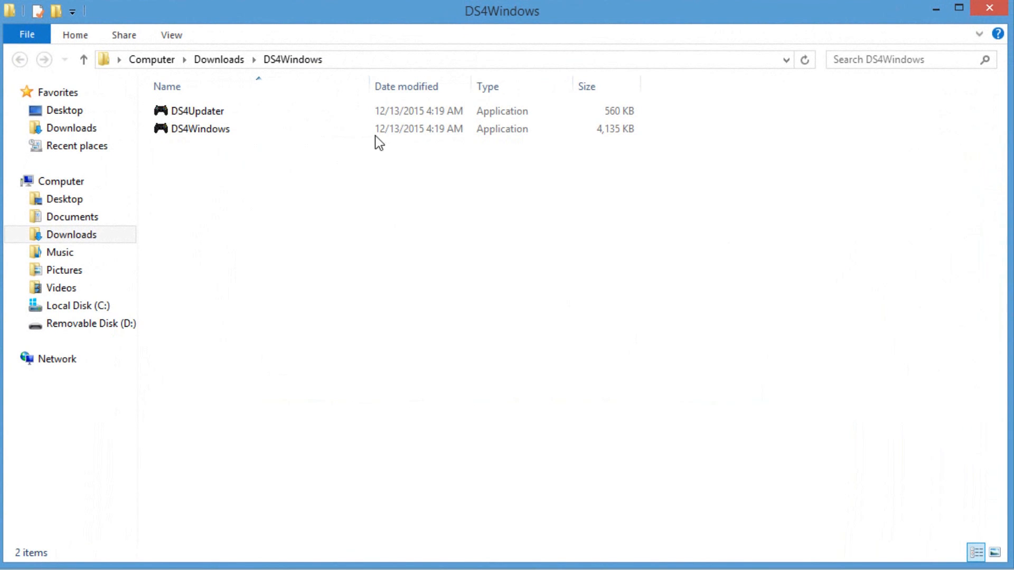
# Launch DS4Windows, allow it past the security warning, and keep settings in Program Folder.
pyautogui.doubleClick(199, 129)
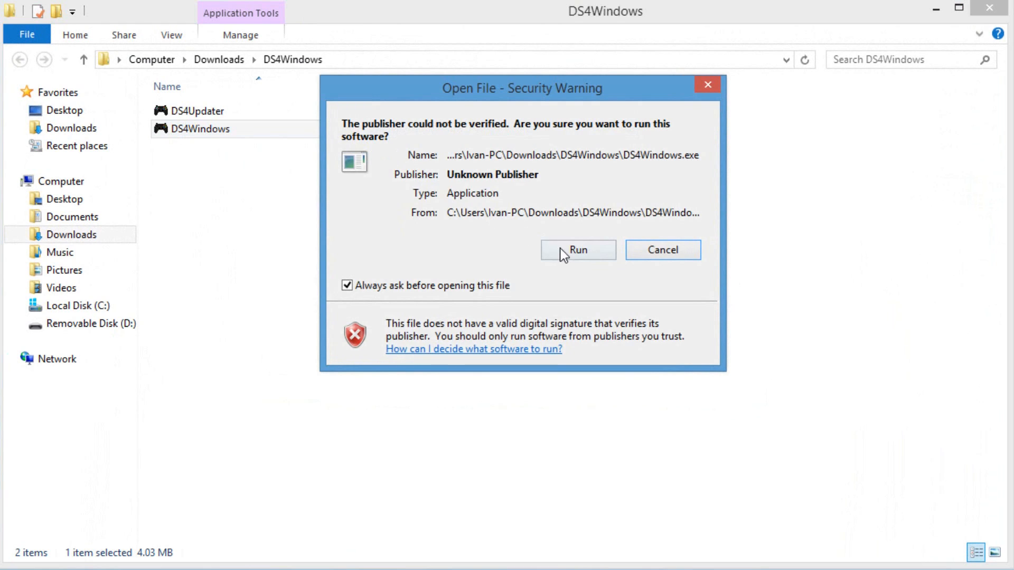
pyautogui.click(577, 250)
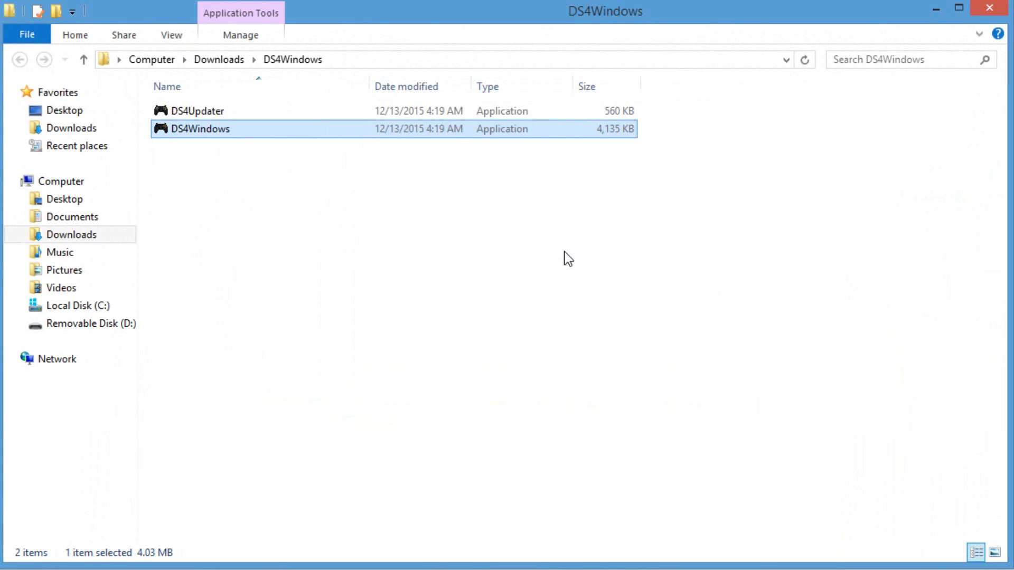
pyautogui.doubleClick(199, 128)
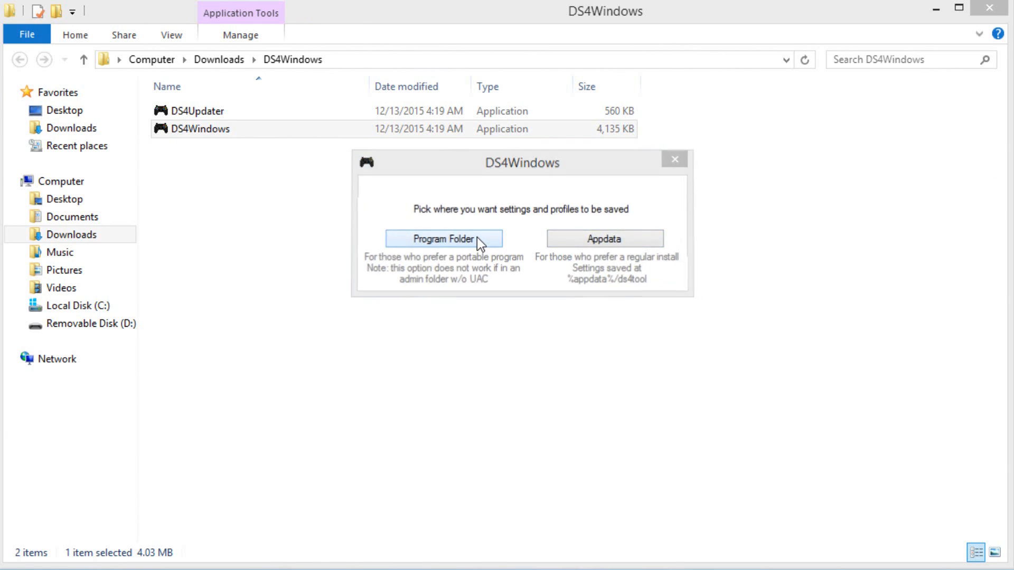
pyautogui.click(443, 239)
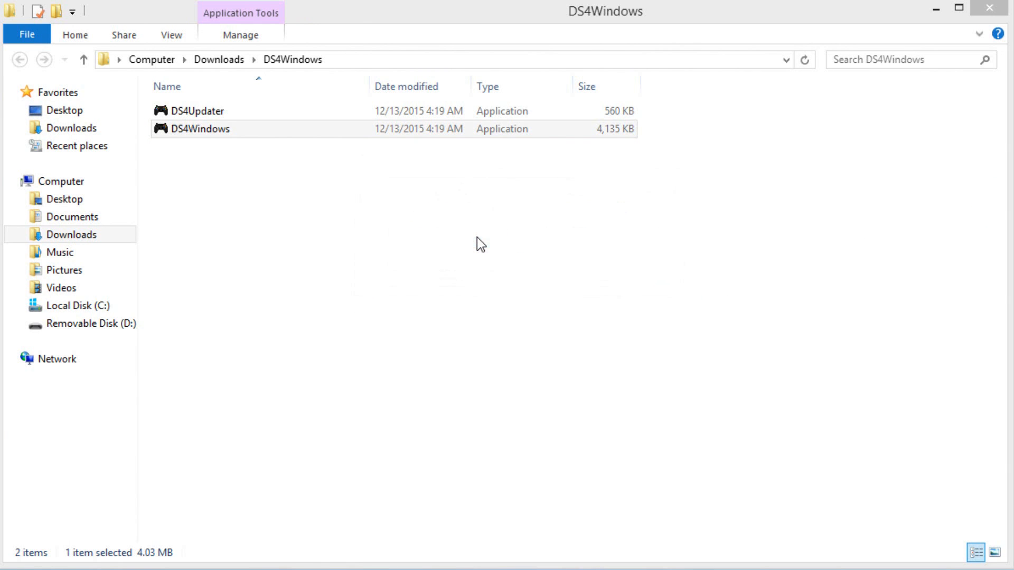
pyautogui.doubleClick(199, 129)
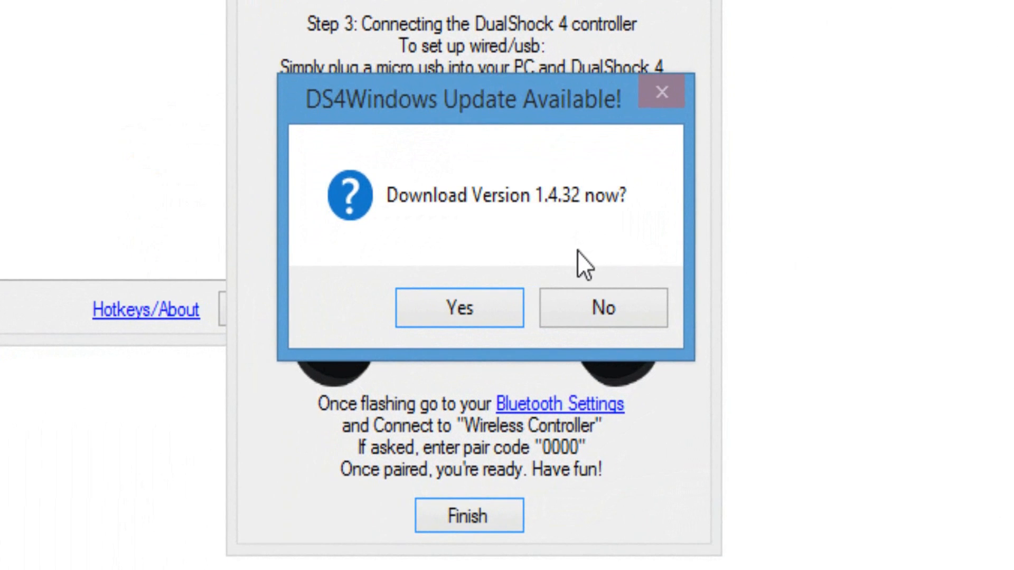
# Download v1.4.32, run DS4Updater, let it close DS4Windows, then reopen the updated app.
pyautogui.click(458, 307)
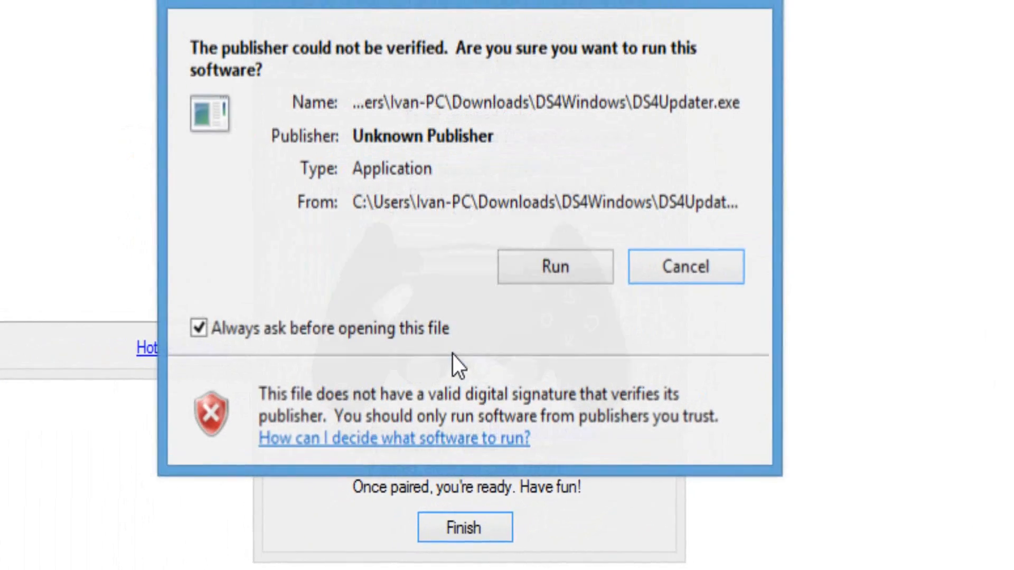
pyautogui.click(553, 265)
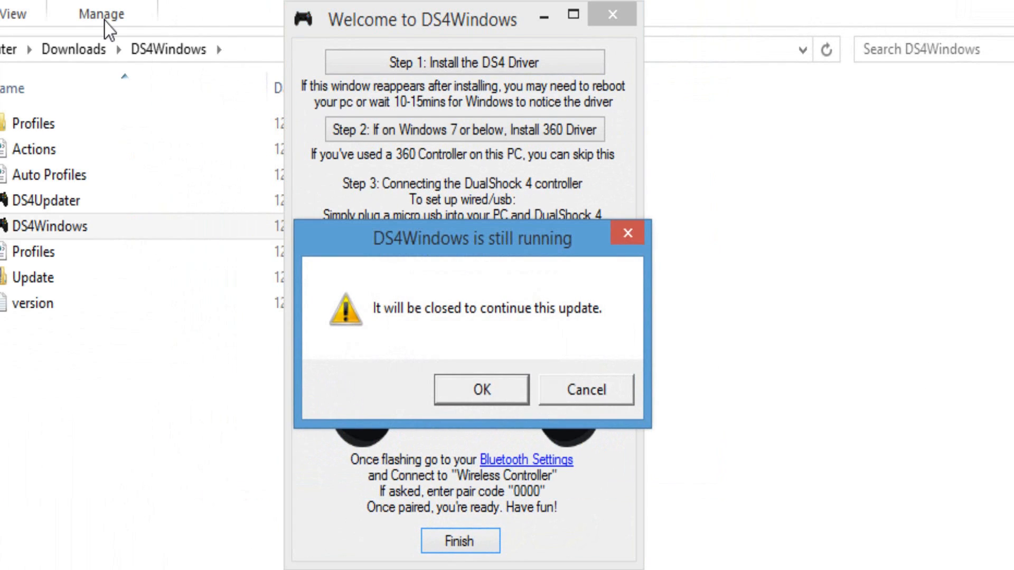
pyautogui.click(480, 389)
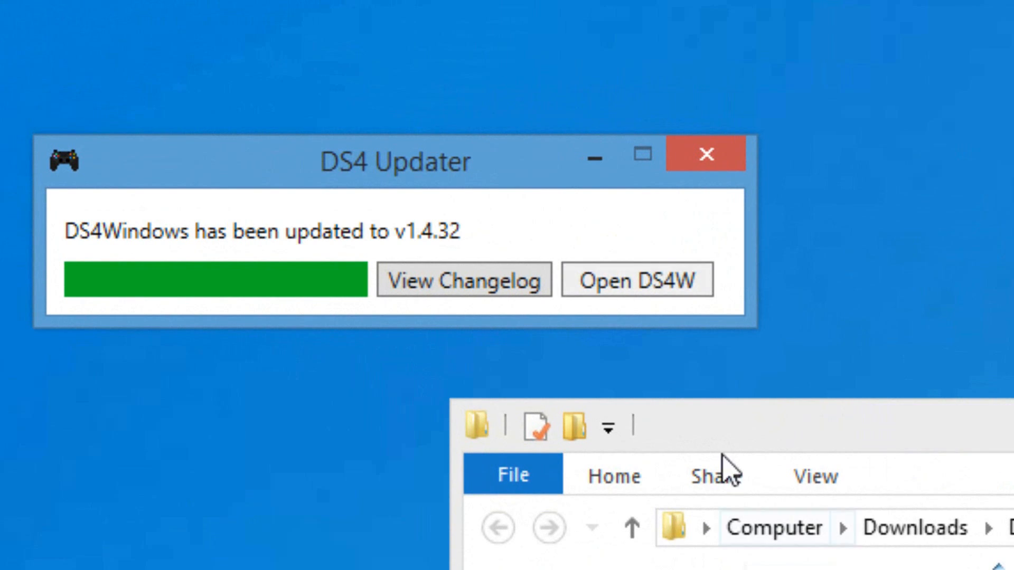
pyautogui.click(701, 154)
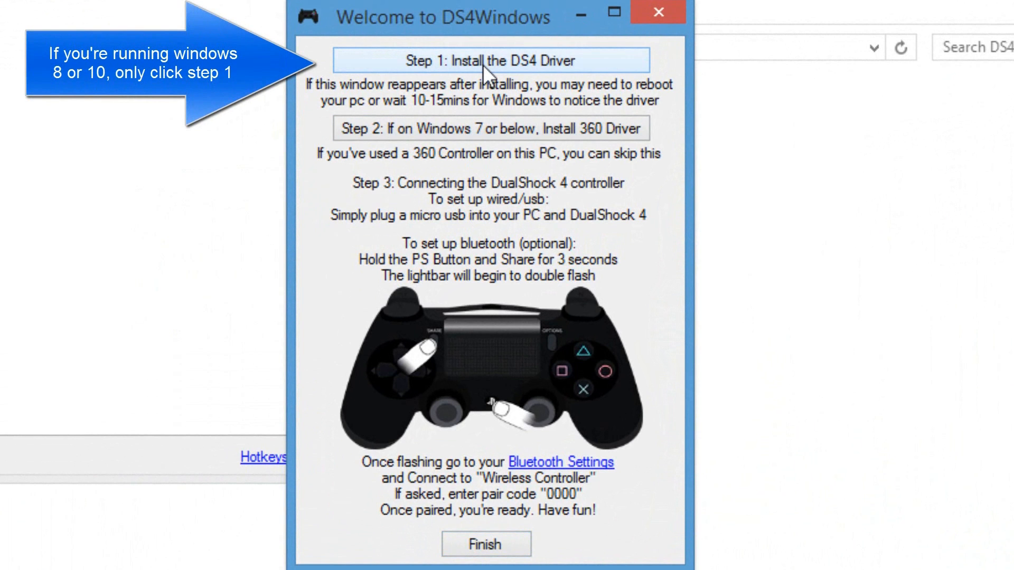
# Run Step 1: Install the DS4 Driver and approve it in Windows Security.
pyautogui.click(488, 60)
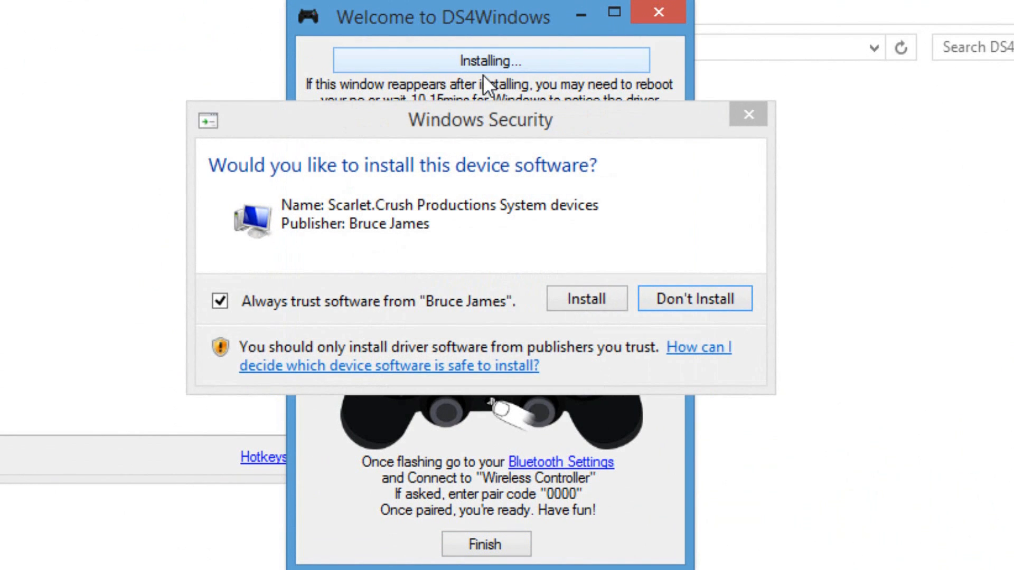
pyautogui.click(585, 299)
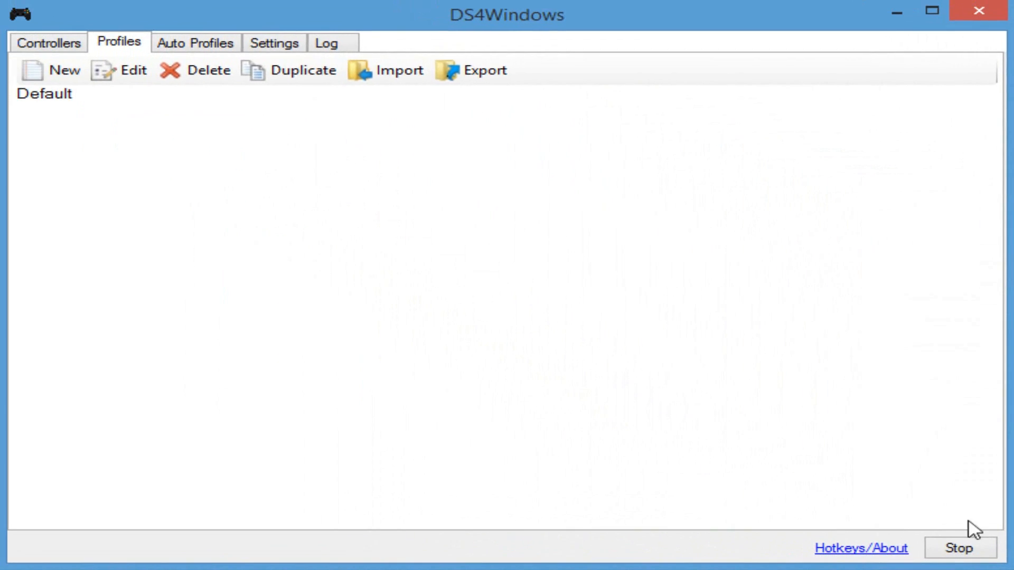
pyautogui.moveTo(581, 285)
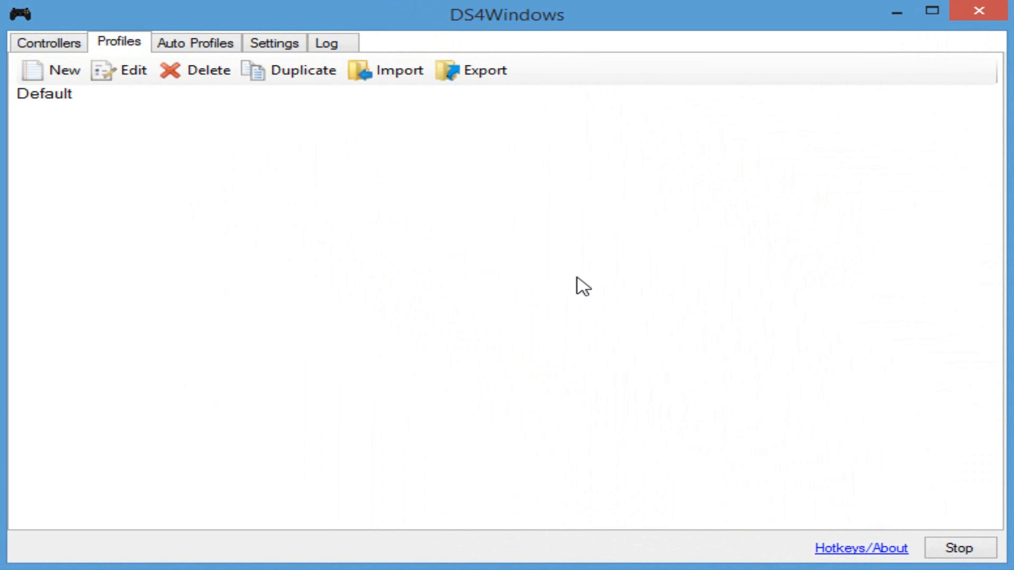
pyautogui.moveTo(162, 83)
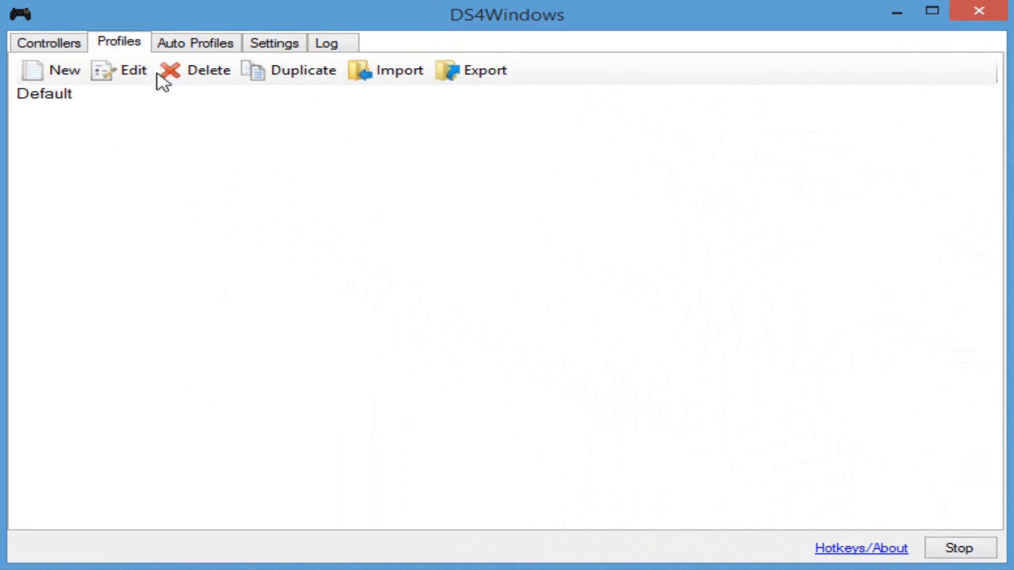
# Relaunch DS4Windows from Downloads and confirm the controller shows as connected via USB.
pyautogui.click(48, 43)
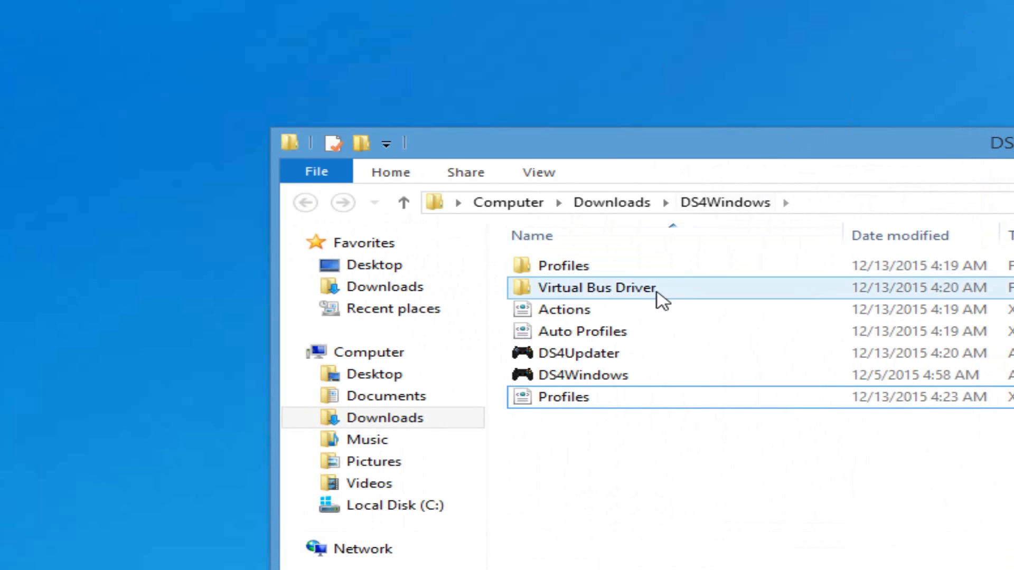
pyautogui.click(580, 375)
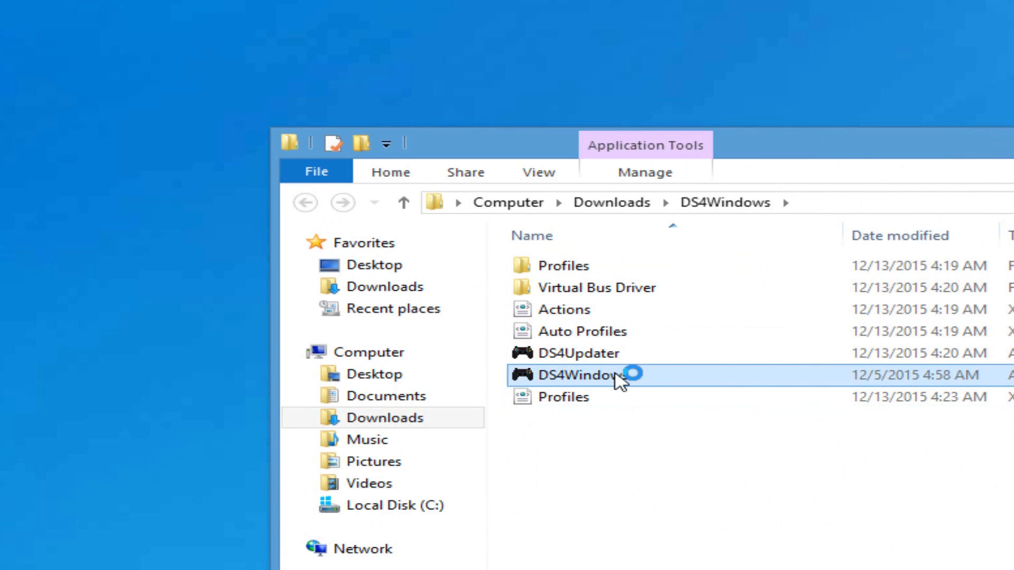
pyautogui.doubleClick(579, 375)
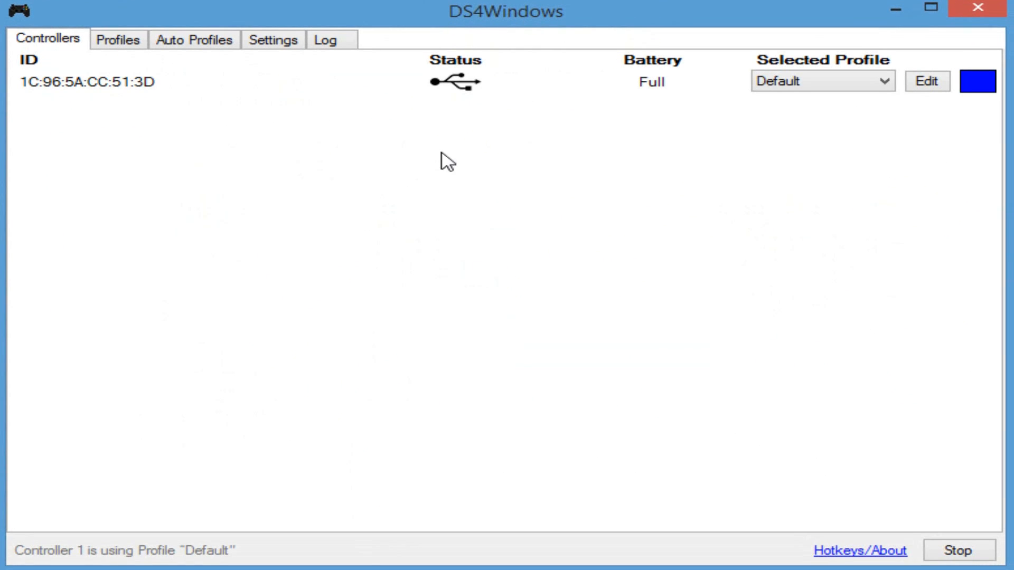
pyautogui.moveTo(366, 87)
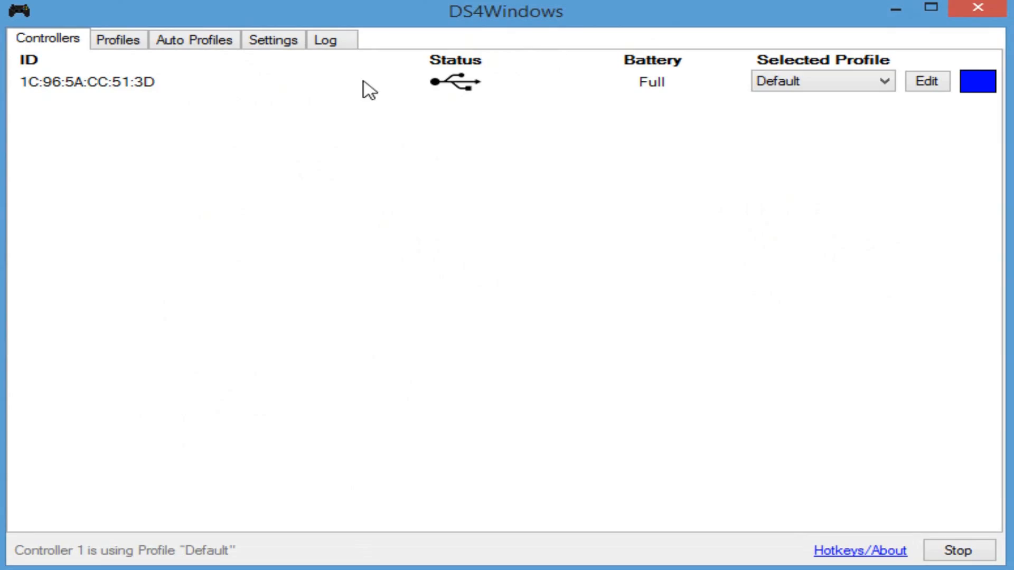
pyautogui.moveTo(575, 283)
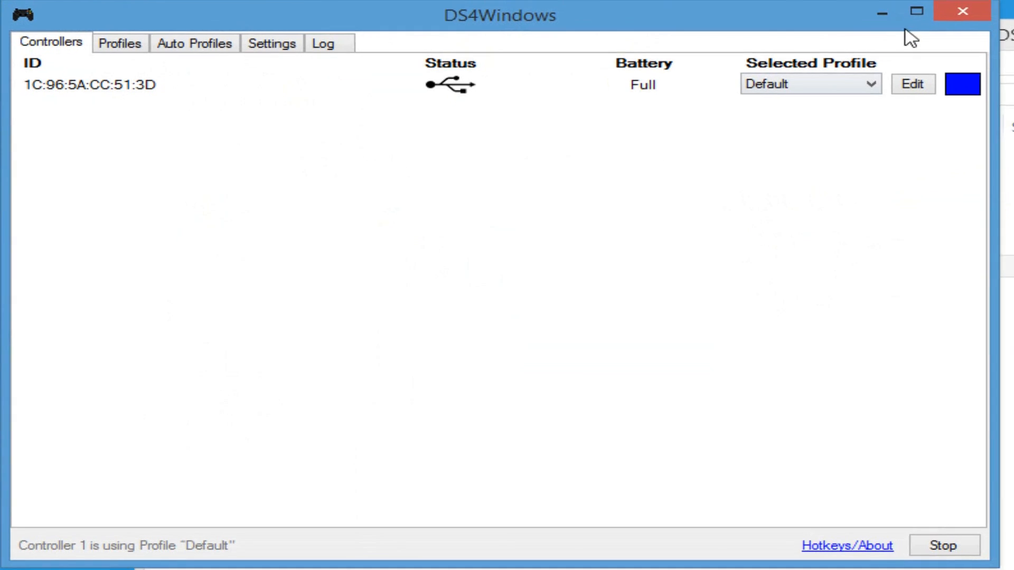
# Close DS4Windows and the Downloads folder window.
pyautogui.click(916, 12)
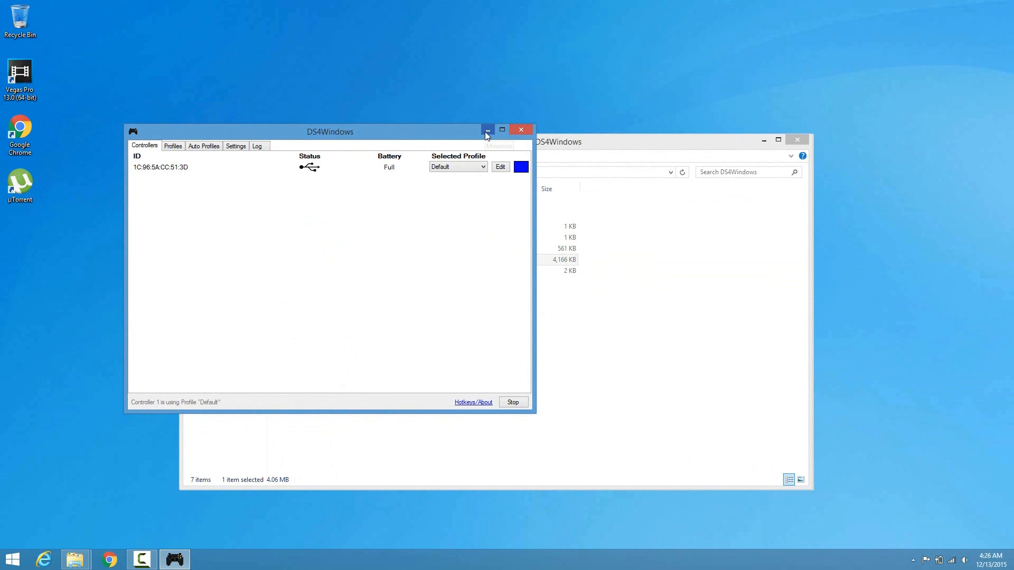
pyautogui.click(487, 131)
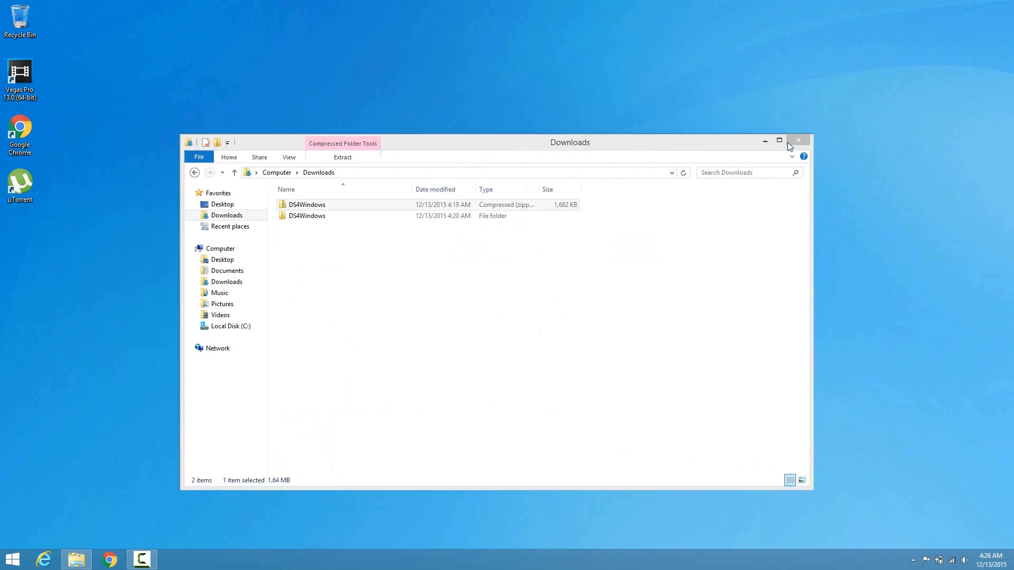
pyautogui.click(798, 141)
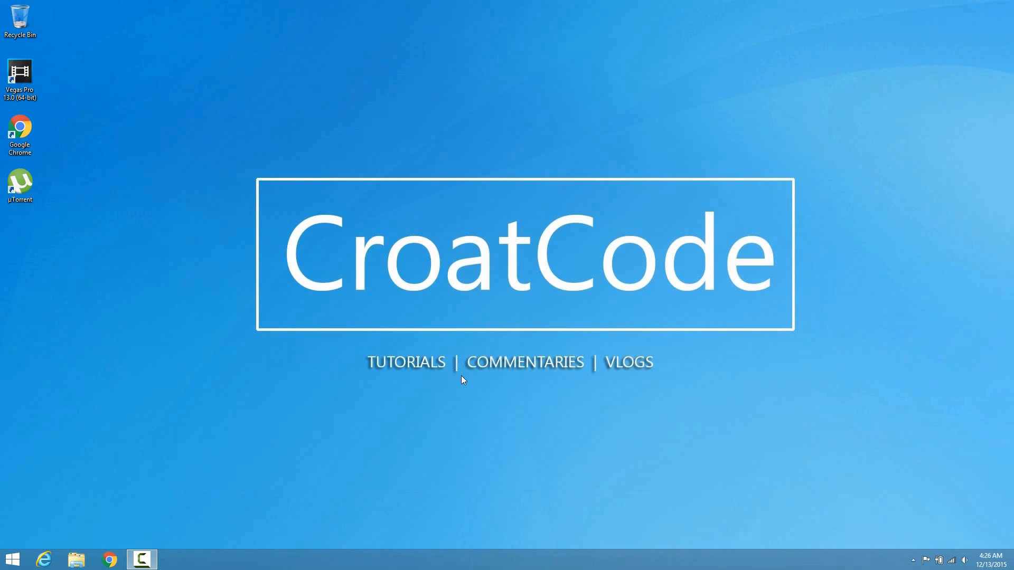
pyautogui.moveTo(453, 405)
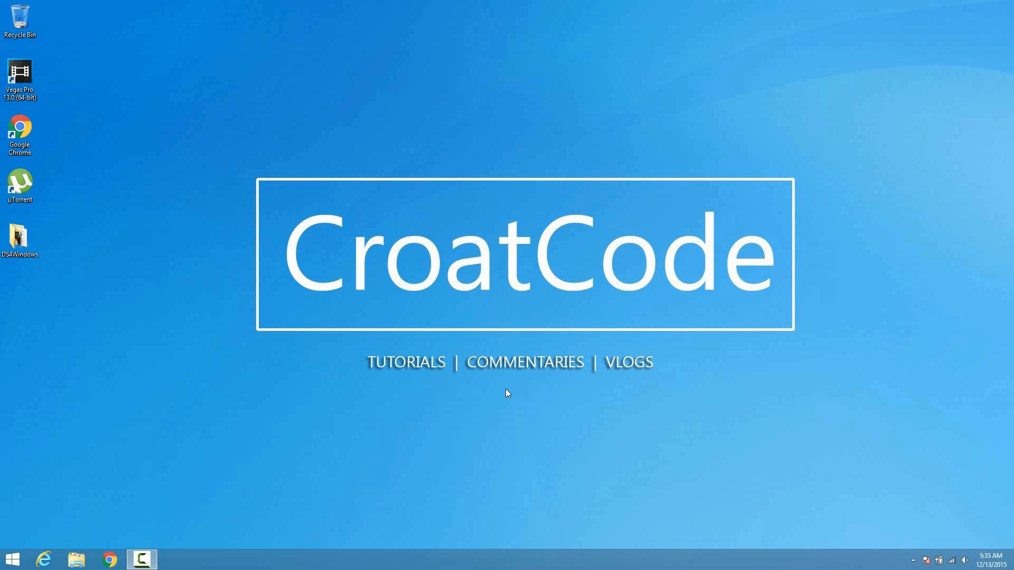
pyautogui.moveTo(76, 256)
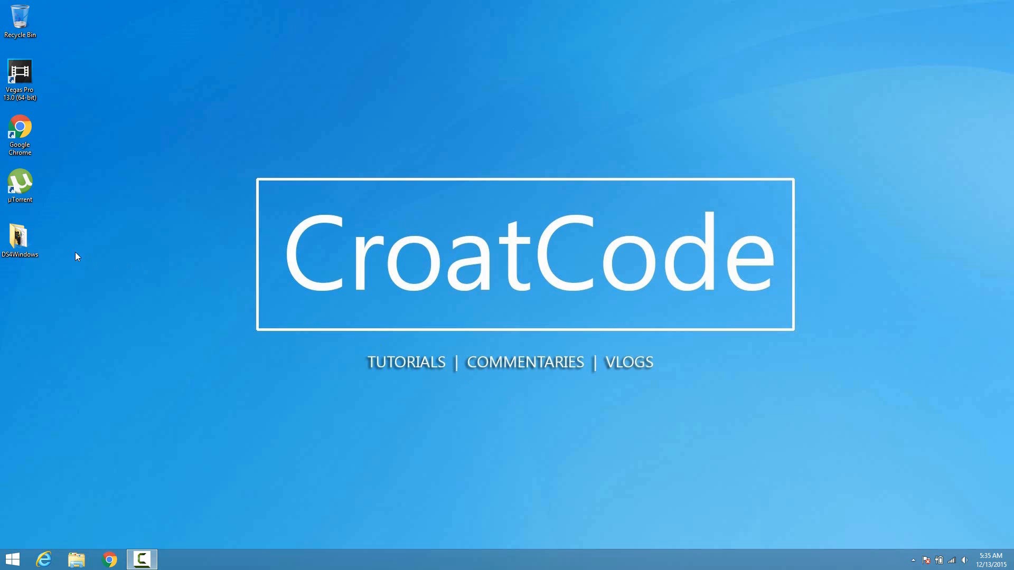
# Launch DS4Windows.exe from the desktop DS4Windows folder and view its Settings page.
pyautogui.doubleClick(19, 233)
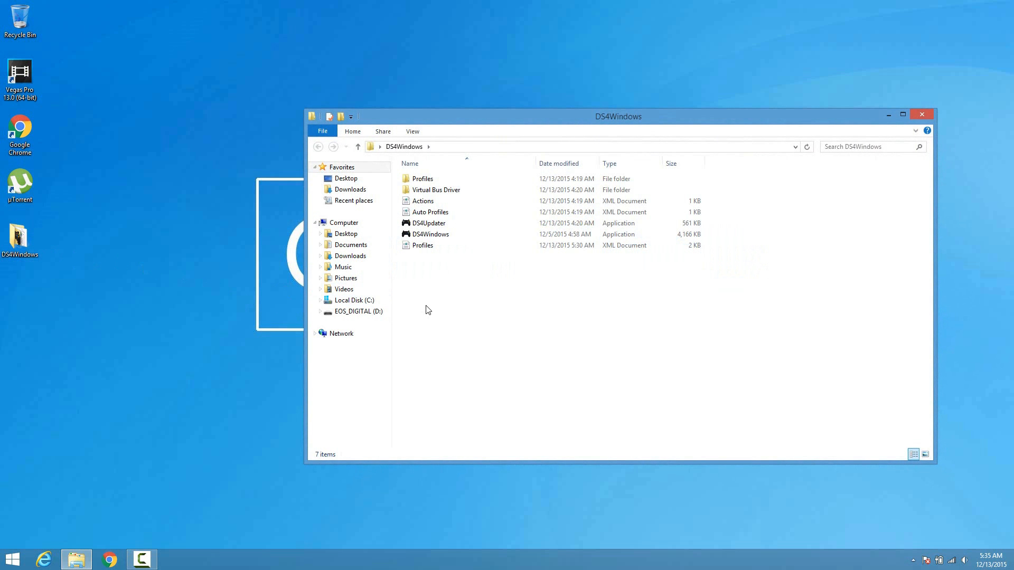
pyautogui.doubleClick(431, 234)
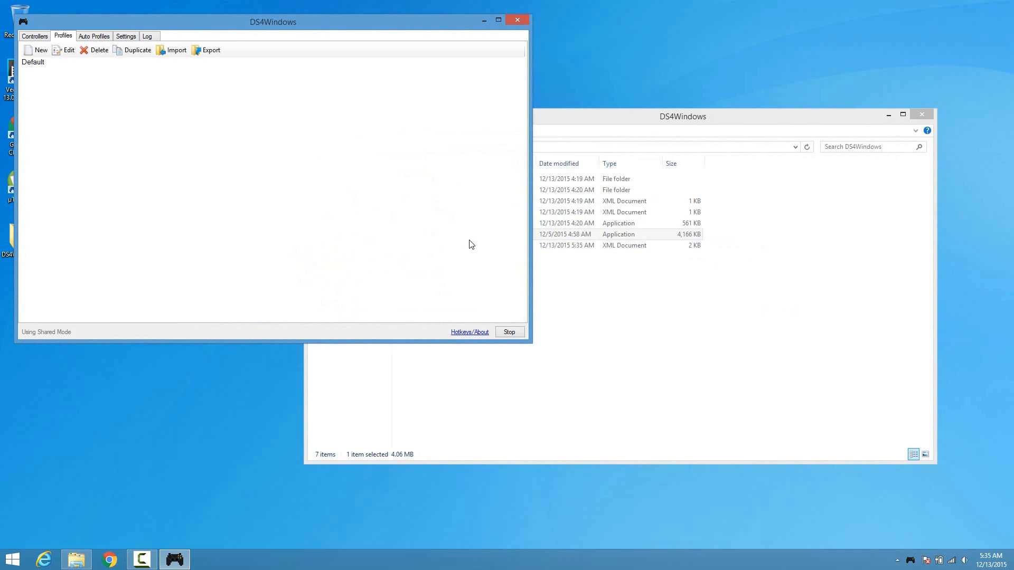
pyautogui.click(150, 37)
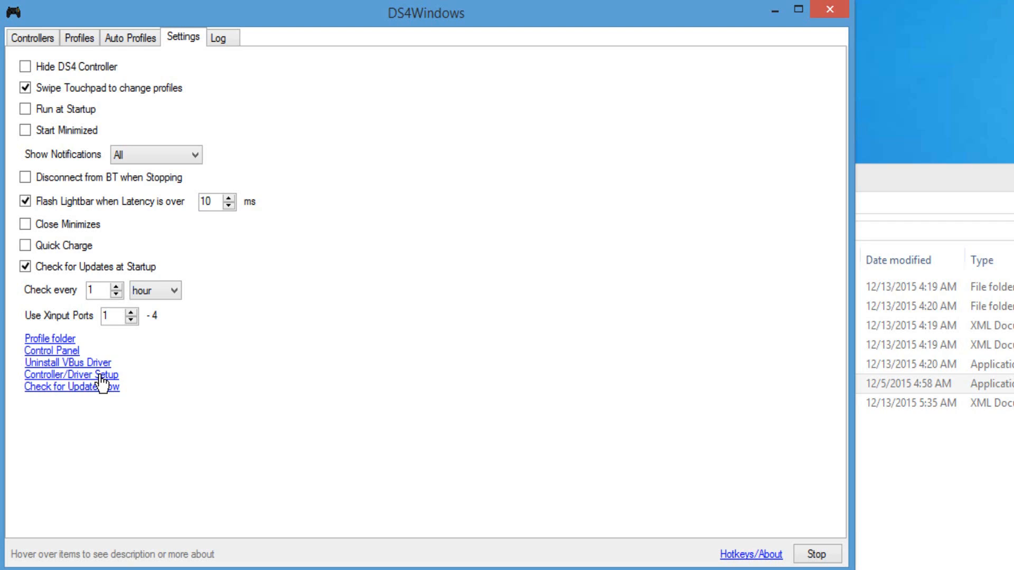
# Open Controller/Driver Setup and follow its Bluetooth Settings link.
pyautogui.click(70, 375)
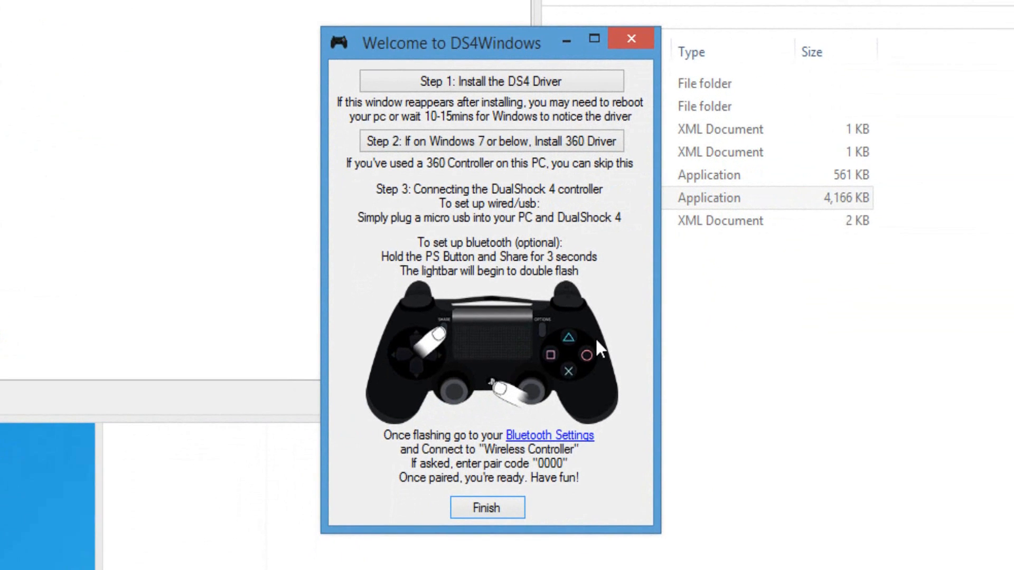
pyautogui.moveTo(550, 446)
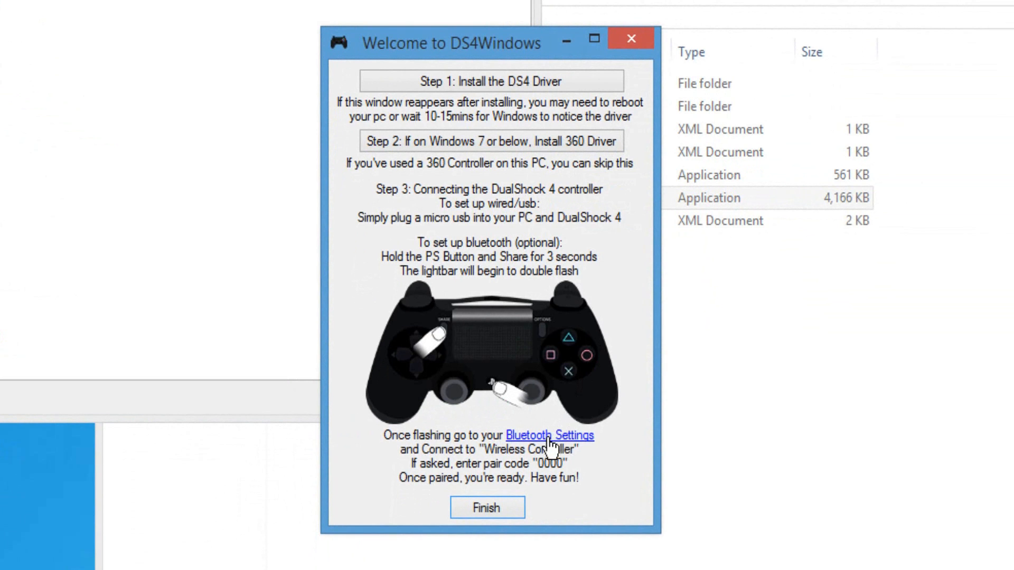
pyautogui.click(549, 435)
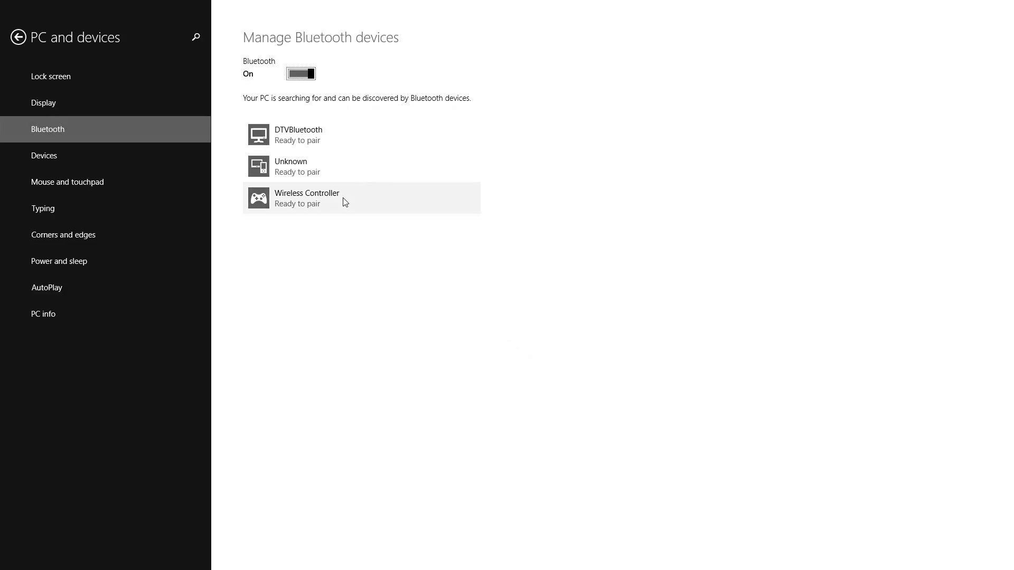
# Select Wireless Controller under Manage Bluetooth devices and pair it.
pyautogui.click(307, 198)
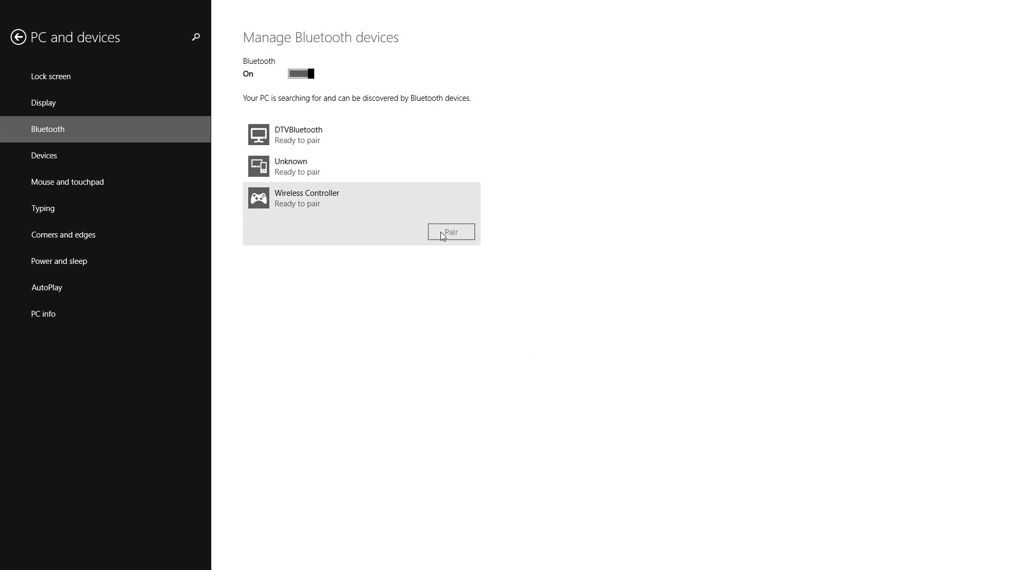
pyautogui.click(451, 231)
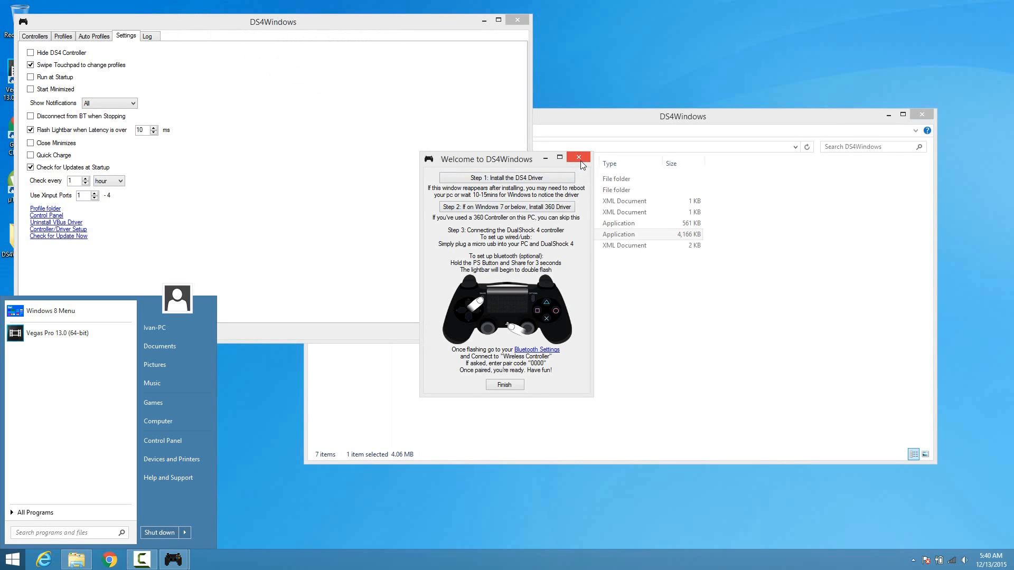
# Dismiss the welcome guide, then Stop DS4Windows once the controller appears over Bluetooth.
pyautogui.click(577, 158)
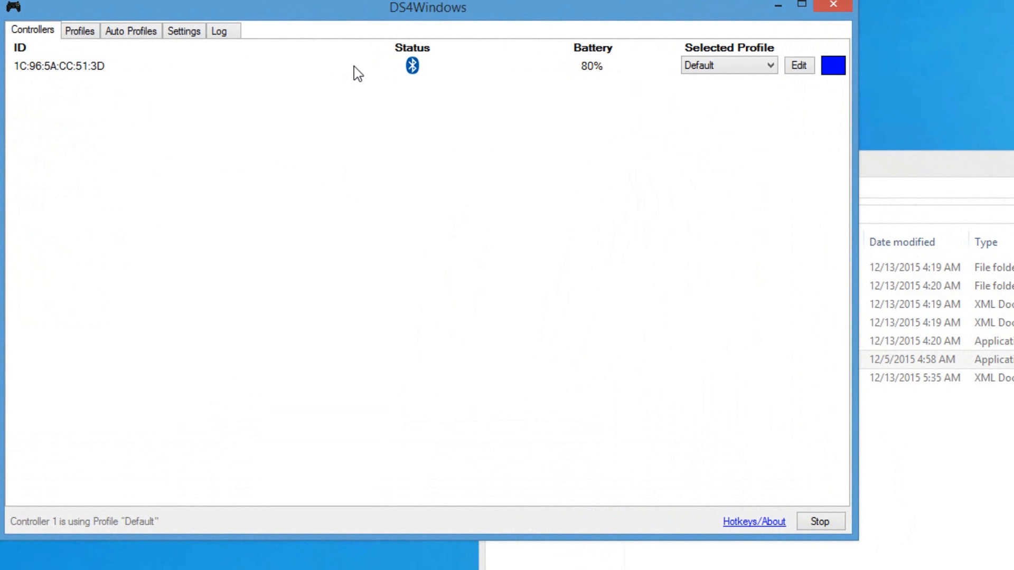
pyautogui.moveTo(787, 492)
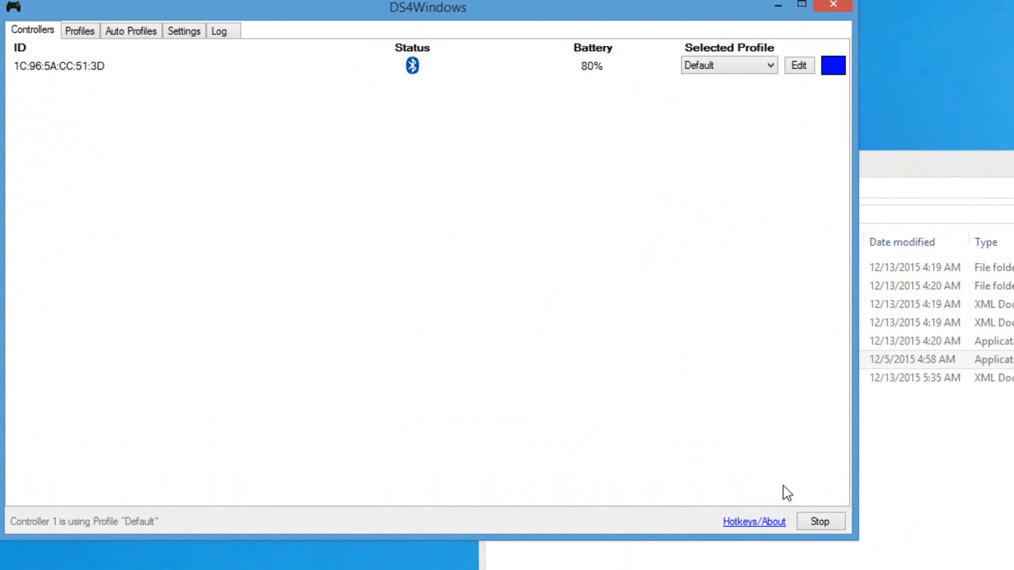
pyautogui.click(821, 522)
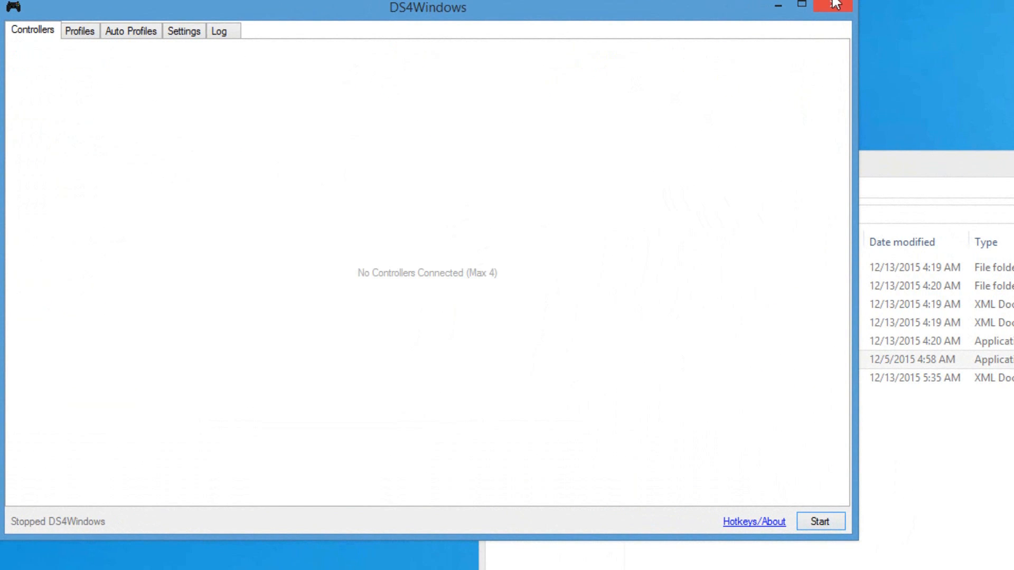